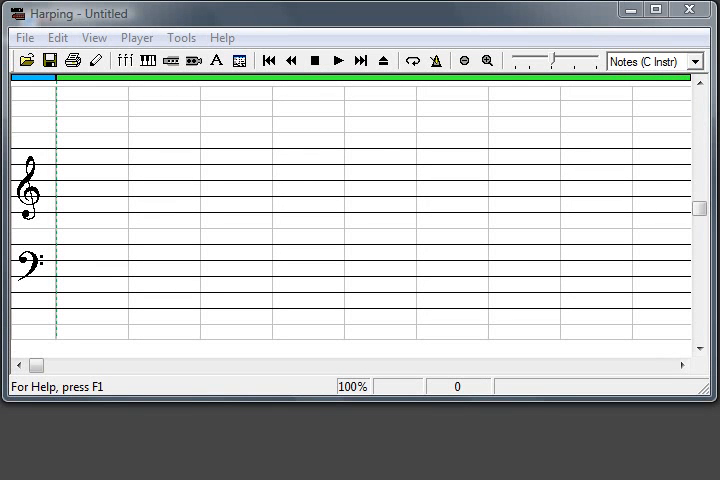
{"action": "mouse_move", "coordinate": [26, 60]}
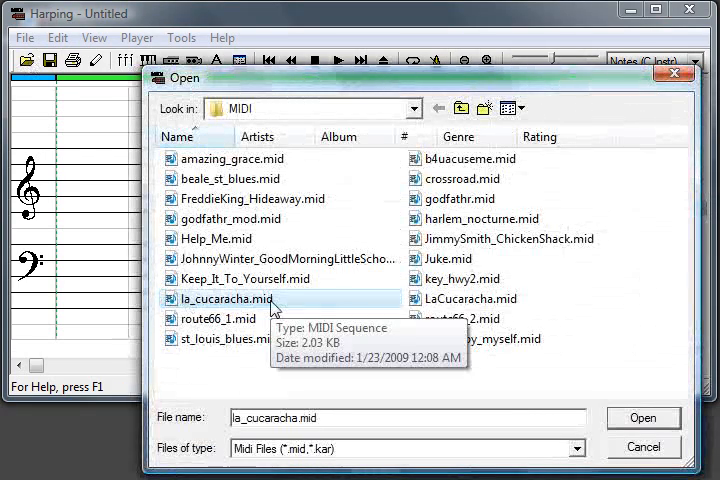
Step: Open la_cucaracha.mid from the MIDI folder onto the staff
{"action": "left_click", "coordinate": [642, 416]}
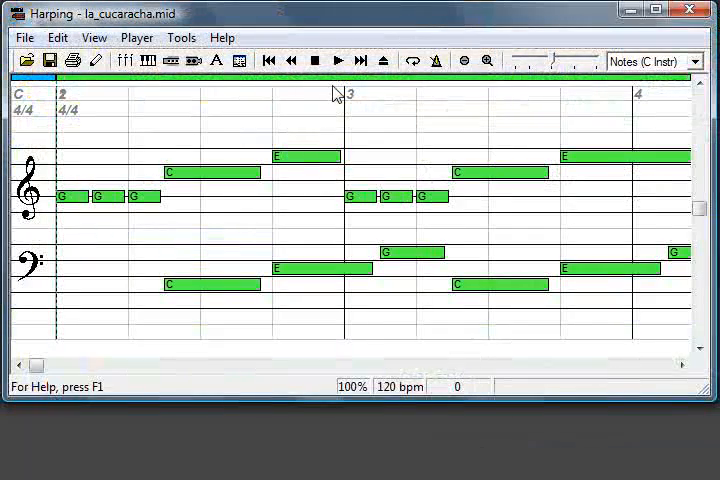
{"action": "left_click", "coordinate": [336, 60]}
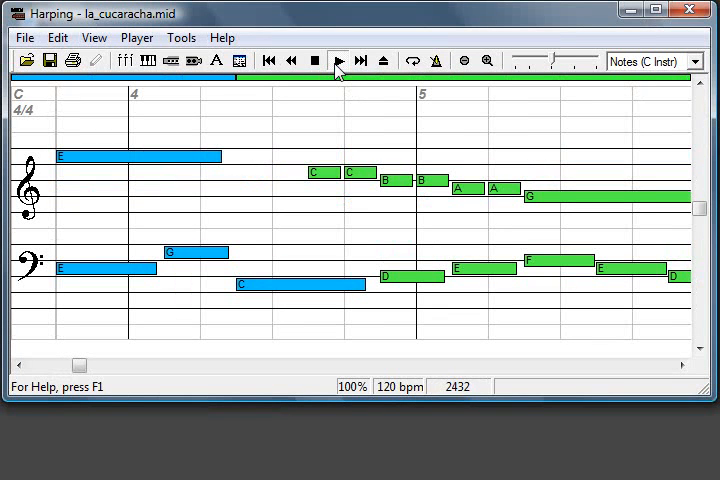
{"action": "left_click", "coordinate": [336, 60]}
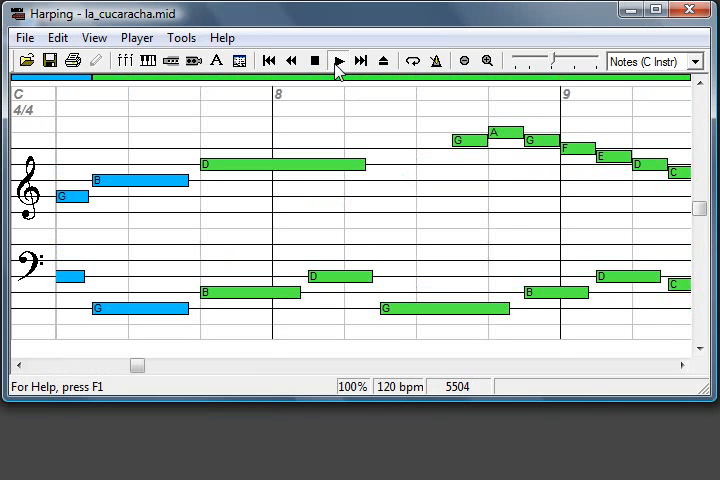
{"action": "left_click", "coordinate": [336, 60]}
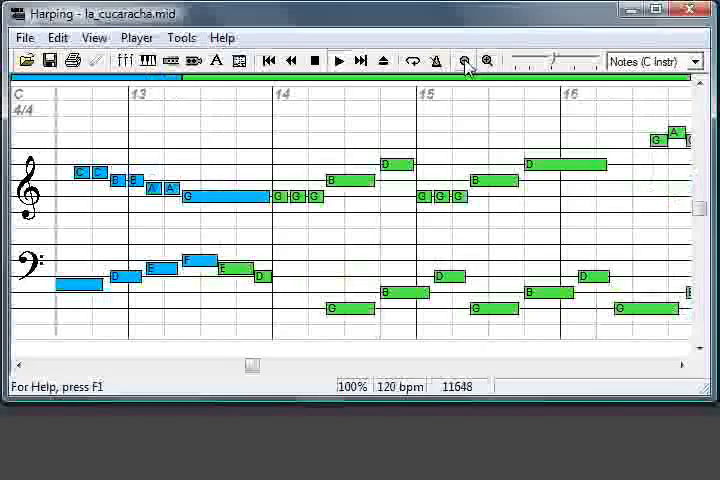
{"action": "left_click", "coordinate": [312, 60]}
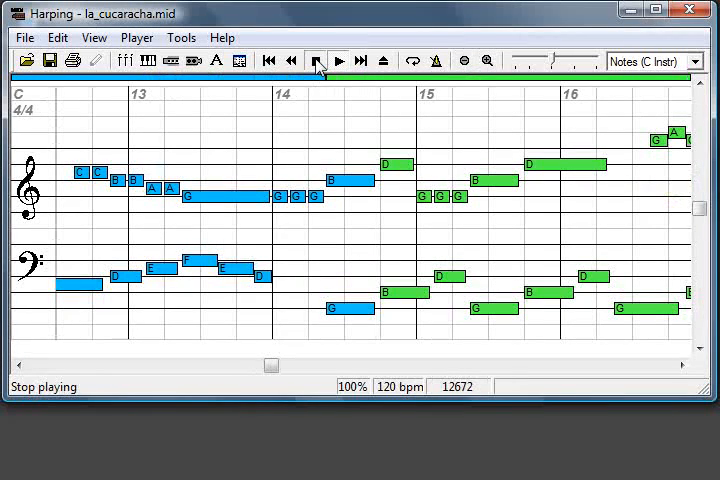
{"action": "left_click", "coordinate": [314, 60]}
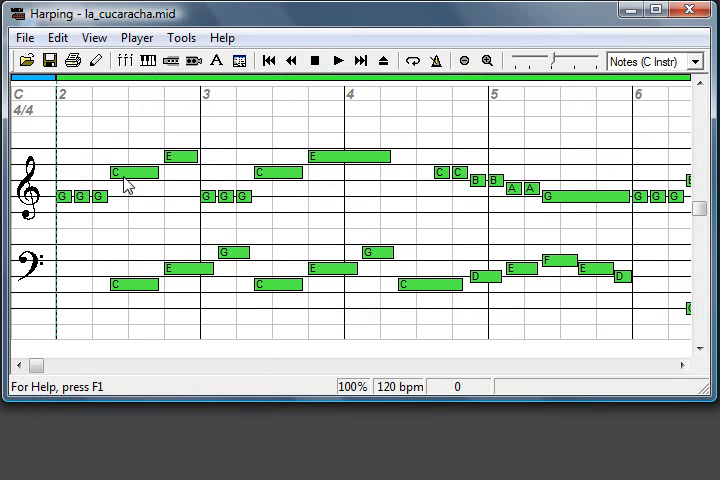
{"action": "mouse_move", "coordinate": [164, 194]}
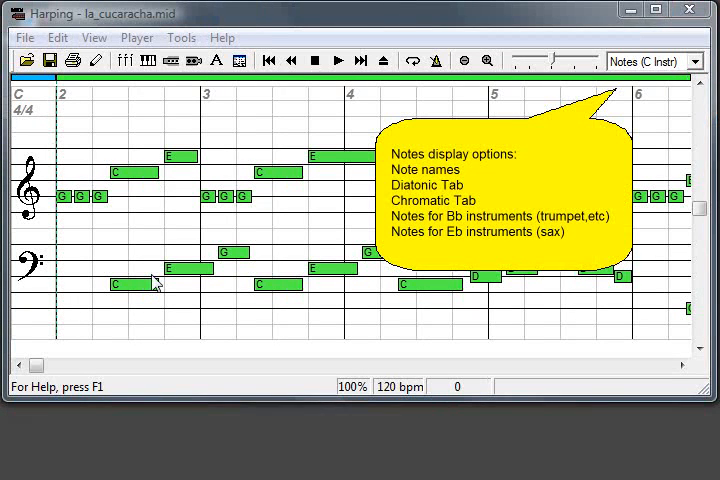
{"action": "mouse_move", "coordinate": [696, 156]}
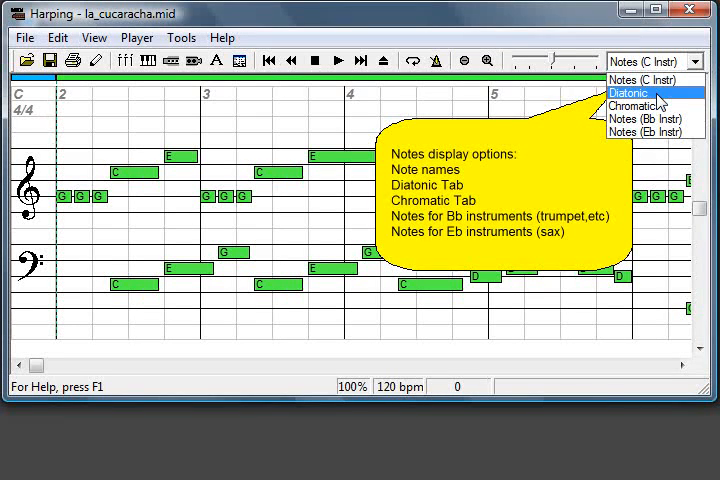
Step: Try Diatonic, Chromatic and Eb note views, then settle on diatonic harmonica tab labels
{"action": "left_click", "coordinate": [636, 92]}
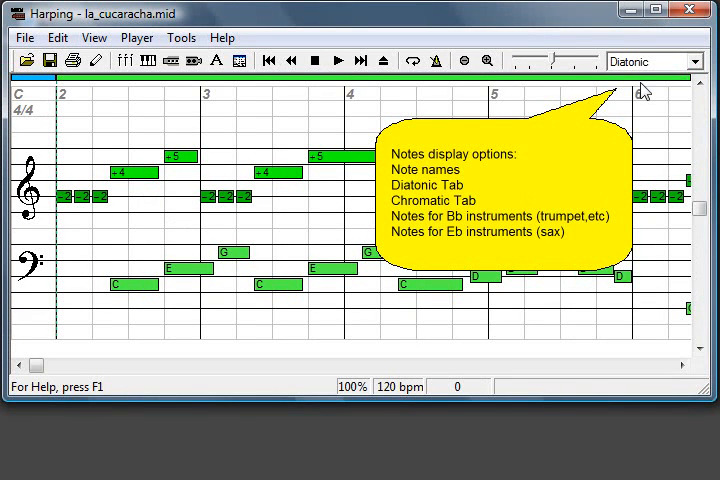
{"action": "left_click", "coordinate": [652, 60]}
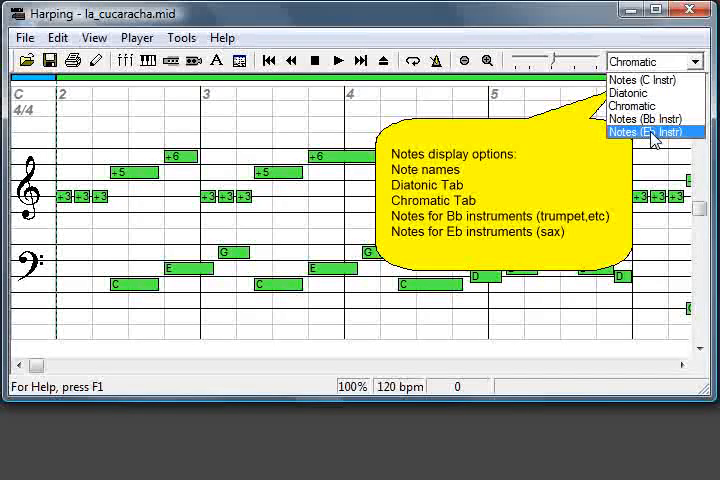
{"action": "left_click", "coordinate": [644, 132]}
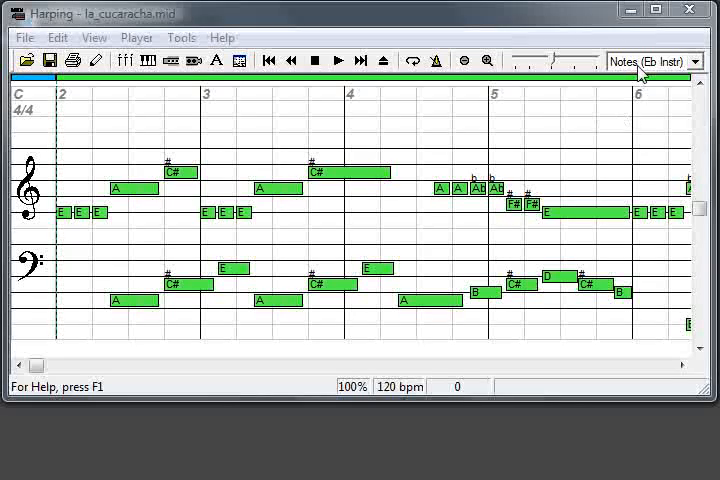
{"action": "left_click", "coordinate": [656, 60]}
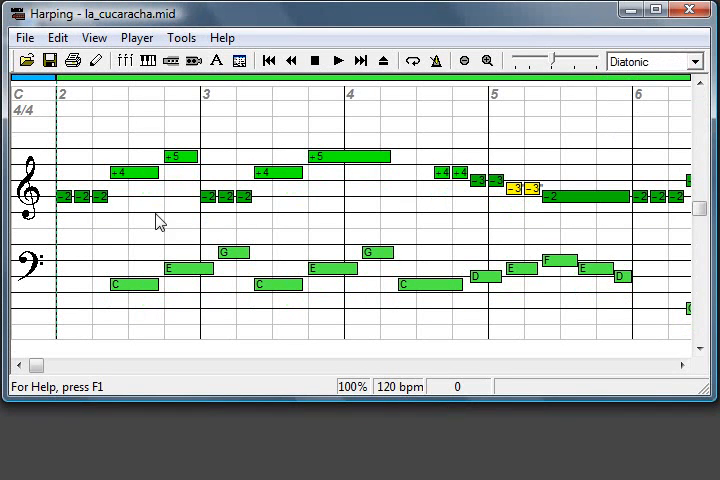
Step: Show the Diatonic Harmonica layout for a G harp with bends displayed
{"action": "left_click", "coordinate": [170, 60]}
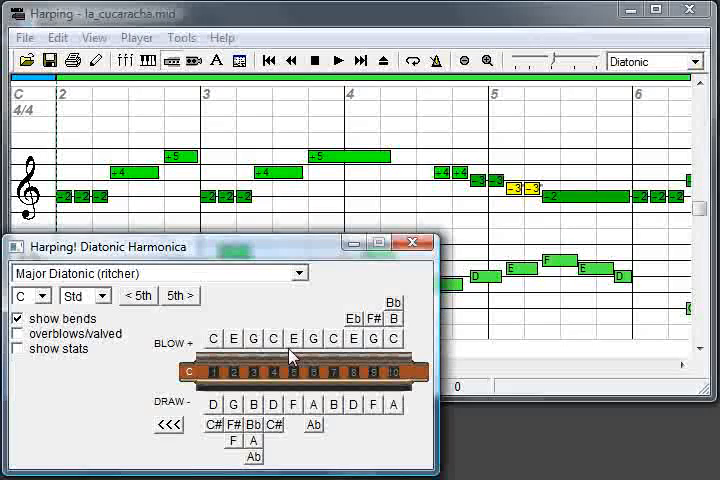
{"action": "left_click", "coordinate": [30, 296]}
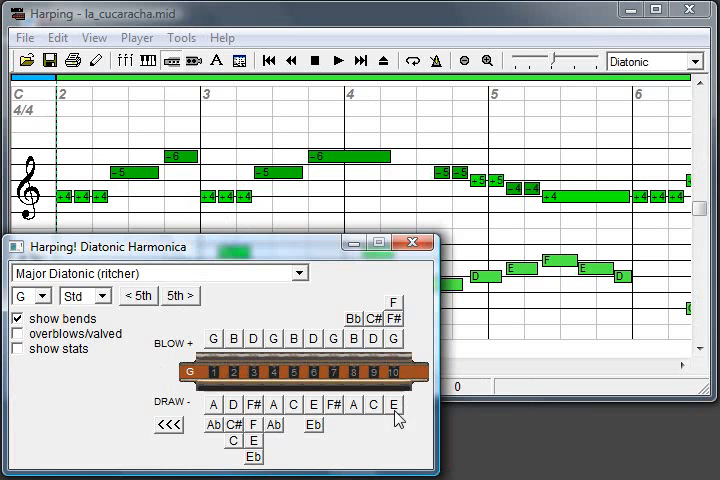
{"action": "mouse_move", "coordinate": [122, 408]}
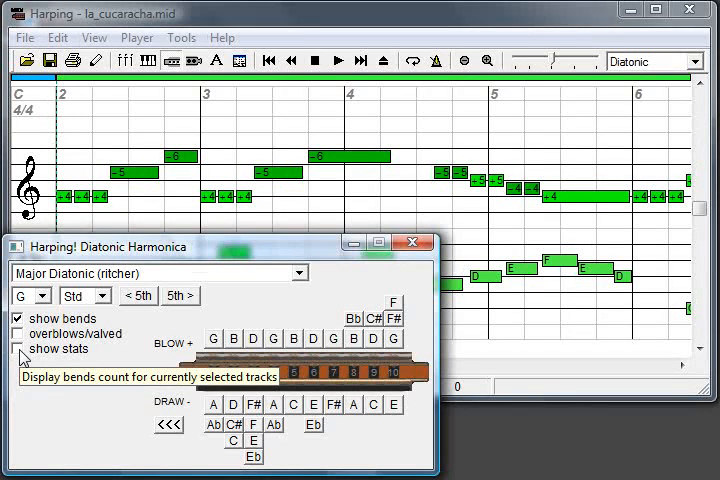
Step: Show the blow, draw and bend note counts and set the harmonica key back to C
{"action": "left_click", "coordinate": [20, 348]}
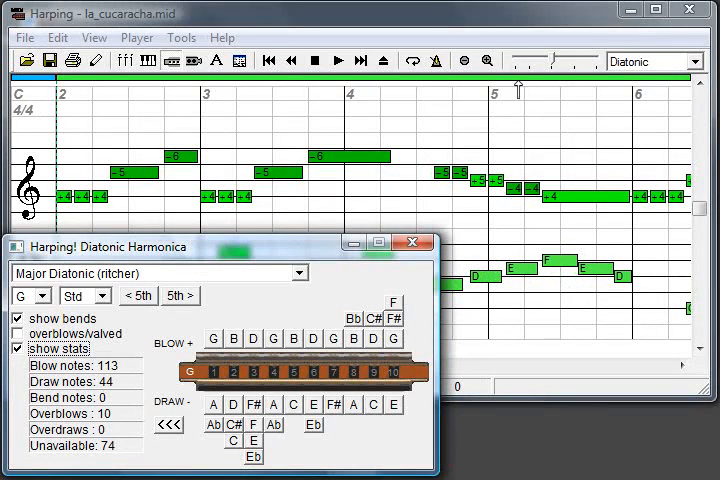
{"action": "mouse_move", "coordinate": [538, 26]}
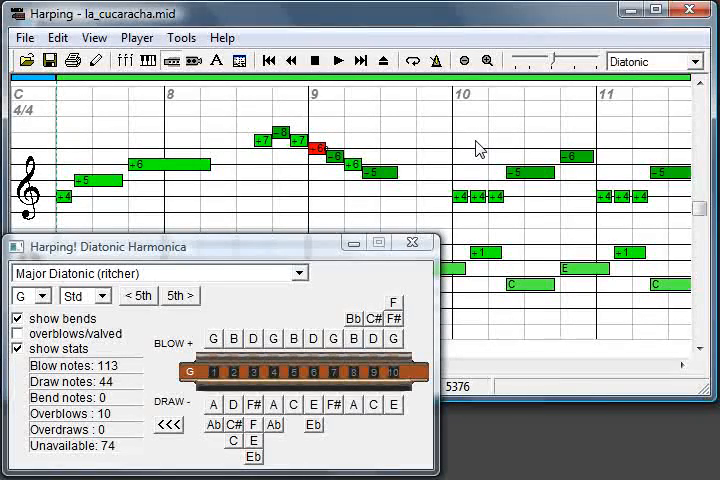
{"action": "scroll", "scroll_direction": "right", "scroll_amount": 3}
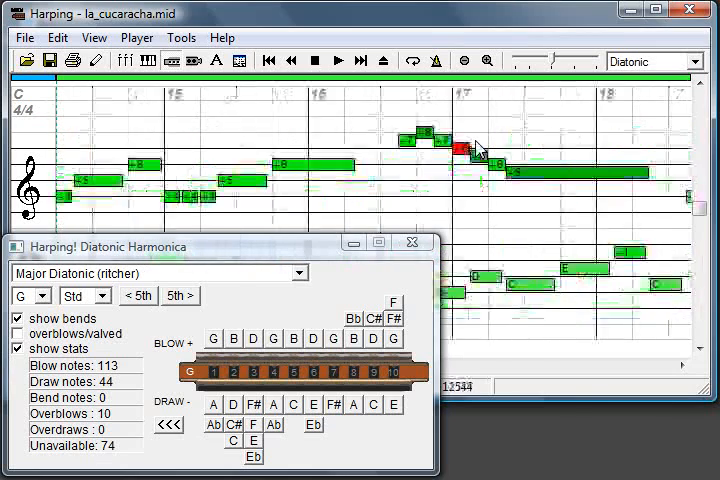
{"action": "scroll", "scroll_direction": "left", "scroll_amount": 3}
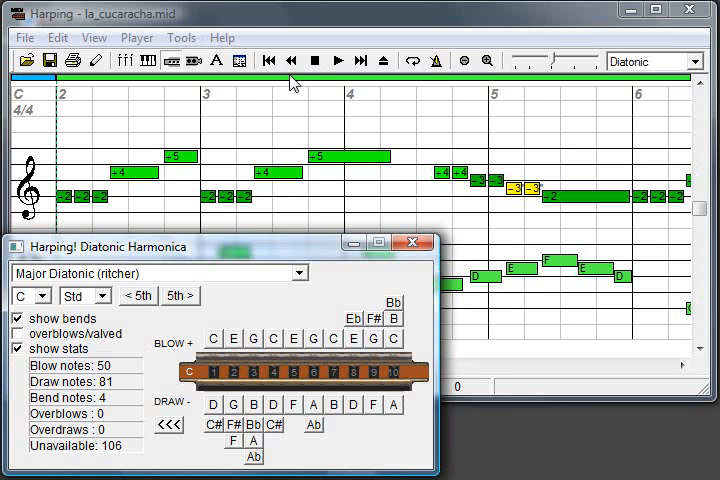
Step: Play the opening of the tune, stop it and rewind to the start
{"action": "left_click", "coordinate": [336, 60]}
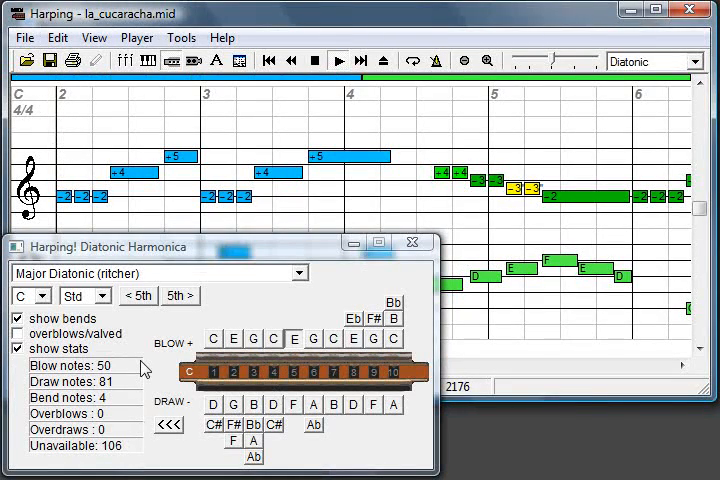
{"action": "left_click", "coordinate": [312, 60]}
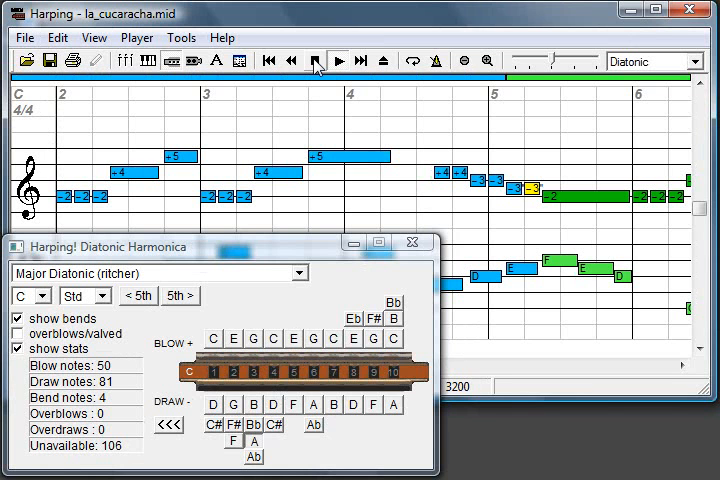
{"action": "left_click", "coordinate": [338, 60]}
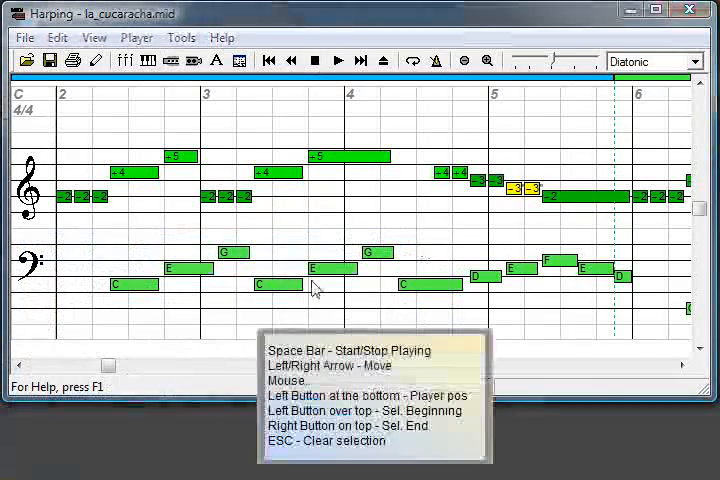
{"action": "mouse_move", "coordinate": [348, 120]}
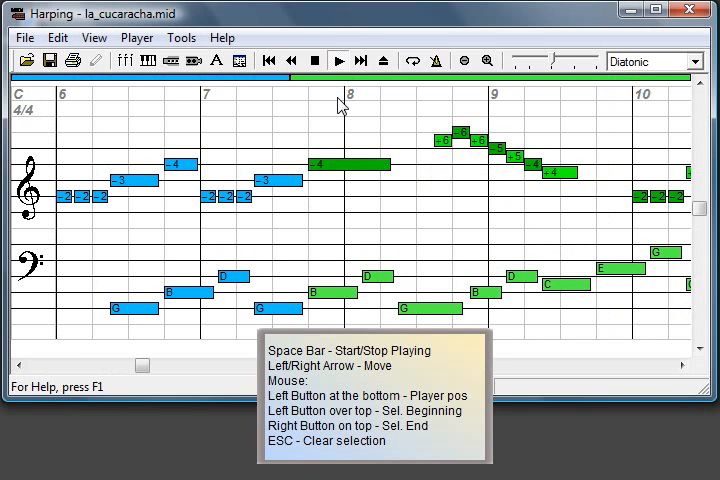
Step: Set the player position at bar 8 and start playback from there
{"action": "left_click", "coordinate": [338, 60]}
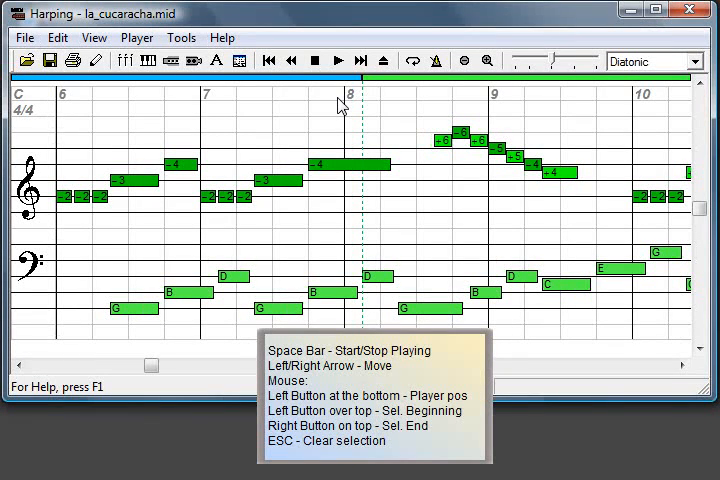
{"action": "key", "text": "space"}
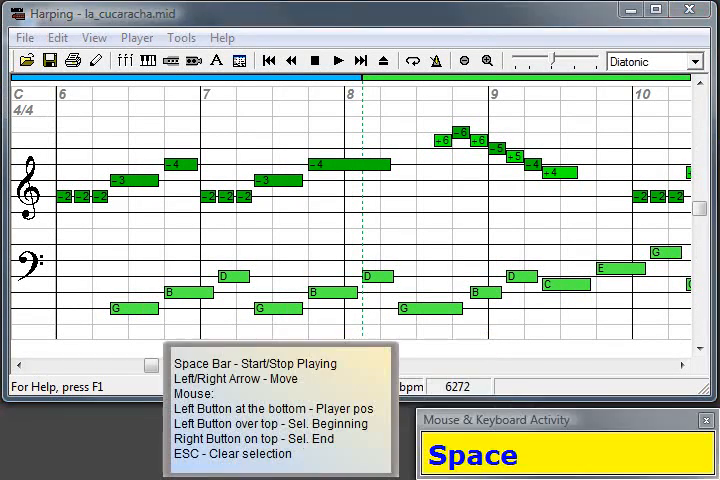
{"action": "mouse_move", "coordinate": [478, 452]}
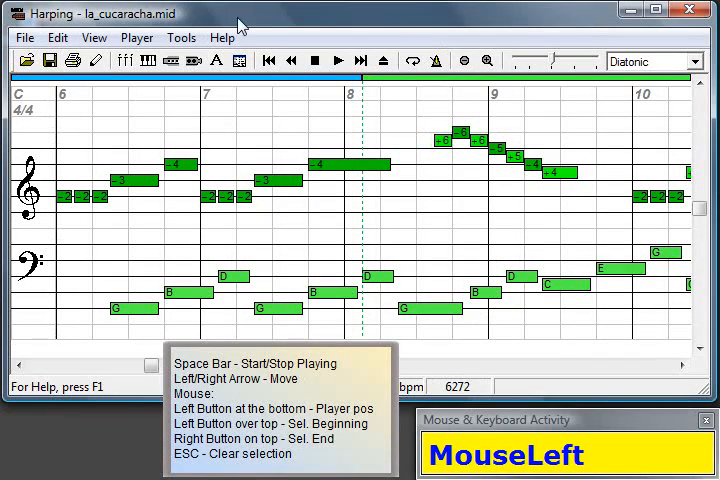
{"action": "mouse_move", "coordinate": [350, 264]}
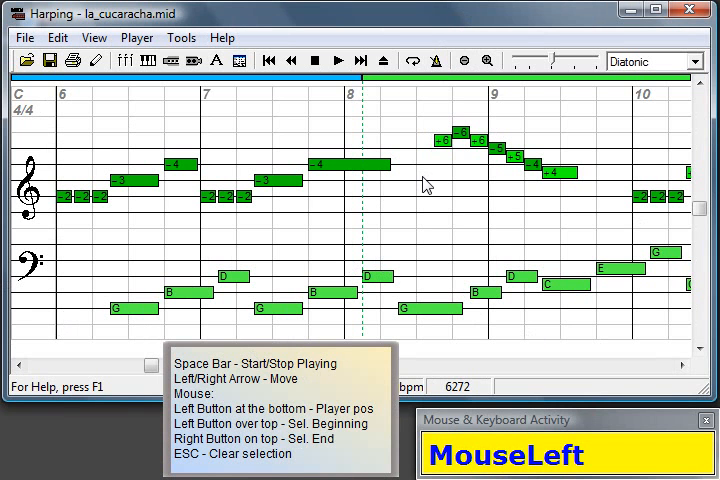
Step: Play on through the melody to measure 13, stop, and step the position back to measure 5
{"action": "key", "text": "space"}
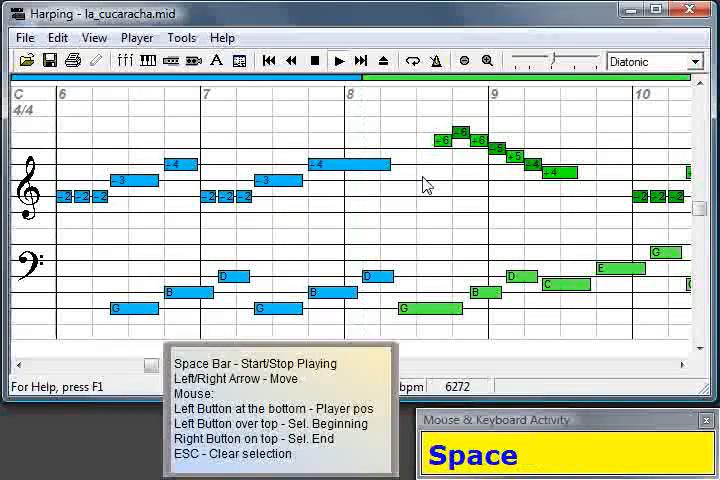
{"action": "key", "text": "space"}
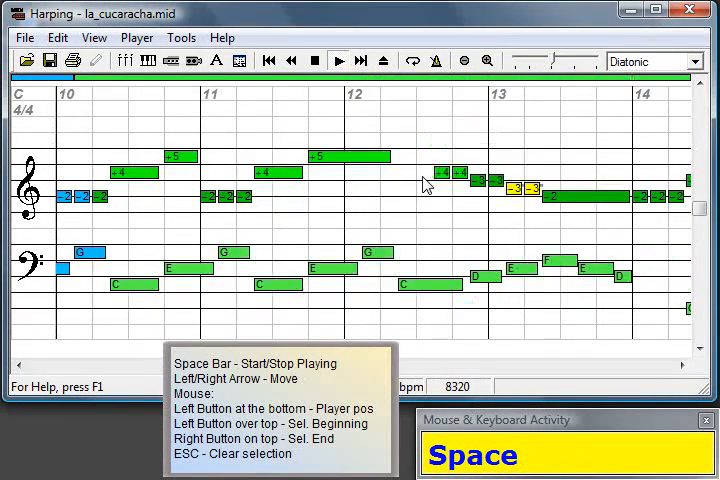
{"action": "key", "text": "space"}
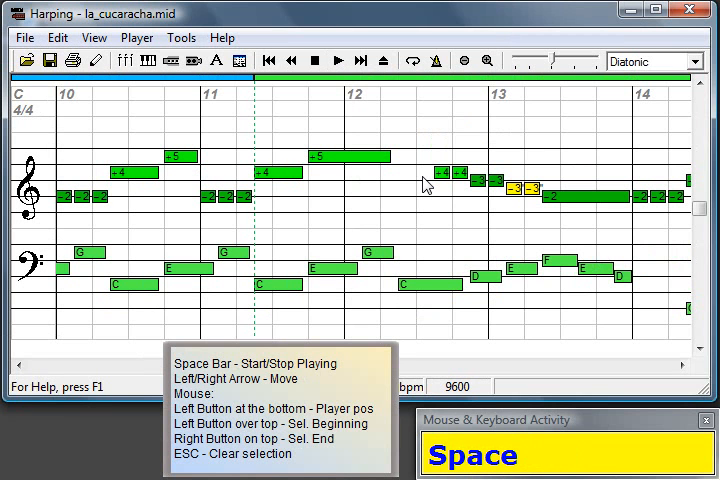
{"action": "key", "text": "Left"}
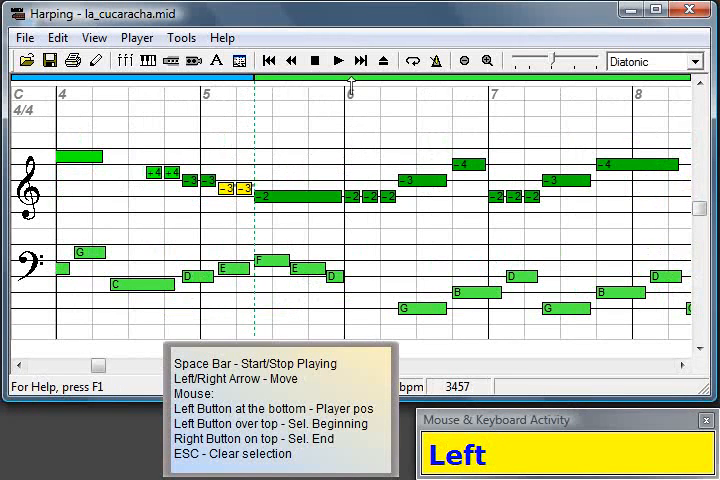
Step: Play briefly from measure 5, then mark a selection from late measure 4 to just before measure 6
{"action": "left_click", "coordinate": [338, 60]}
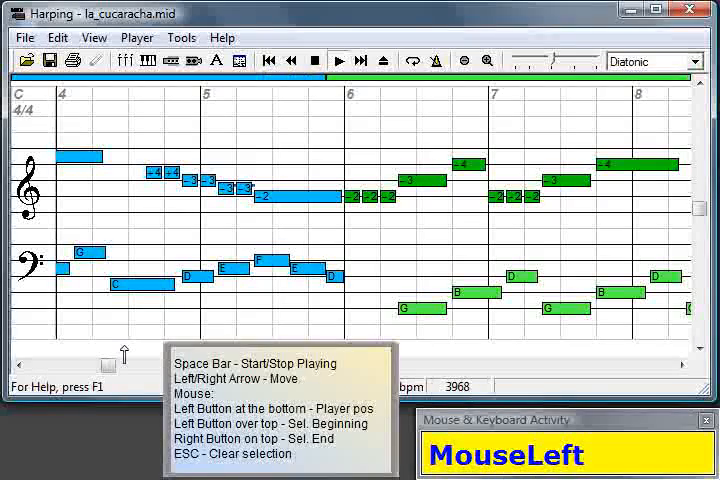
{"action": "key", "text": "space"}
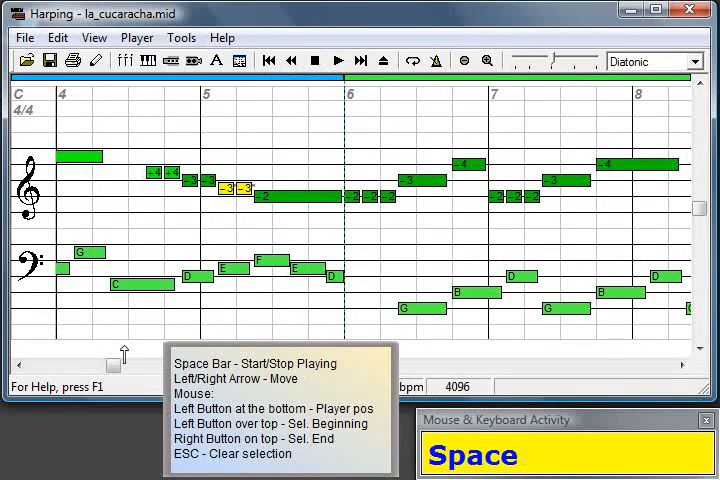
{"action": "mouse_move", "coordinate": [170, 250]}
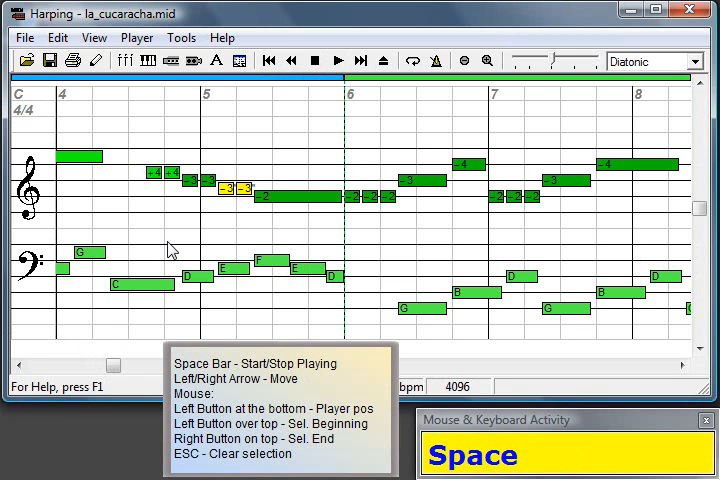
{"action": "mouse_move", "coordinate": [148, 92]}
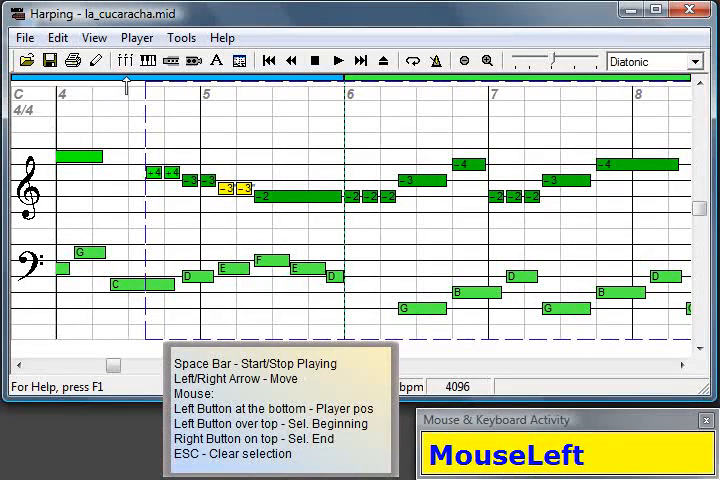
{"action": "mouse_move", "coordinate": [164, 92]}
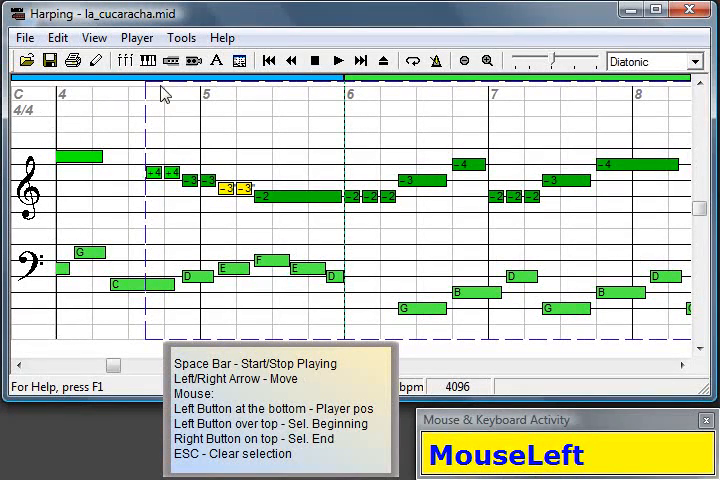
{"action": "mouse_move", "coordinate": [148, 104]}
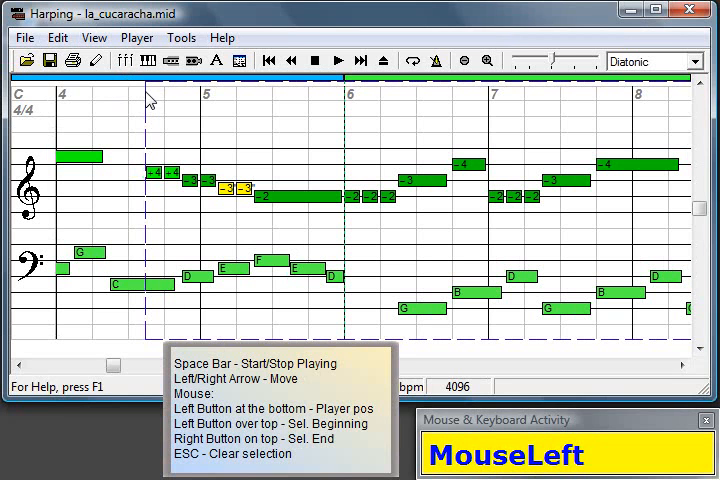
{"action": "mouse_move", "coordinate": [318, 96]}
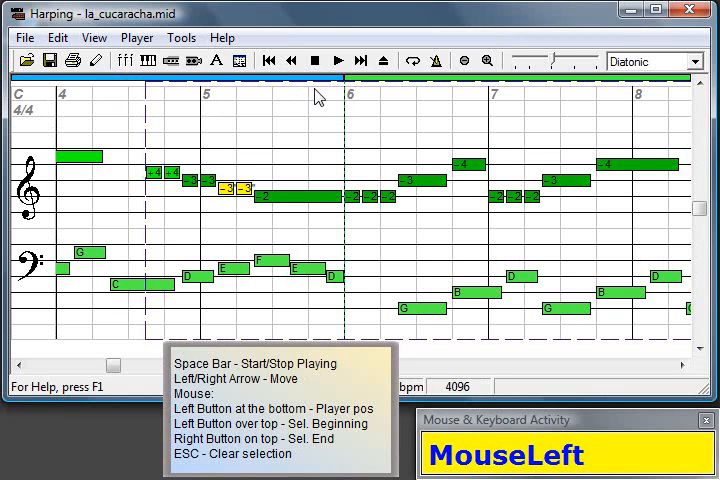
{"action": "right_click", "coordinate": [348, 96]}
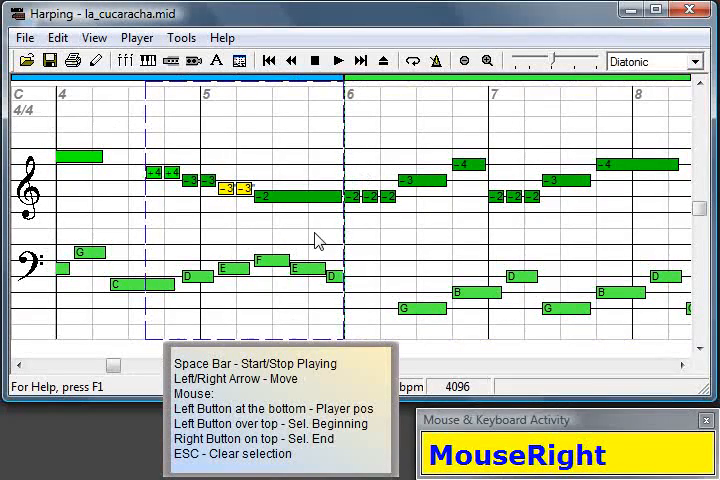
{"action": "mouse_move", "coordinate": [336, 236]}
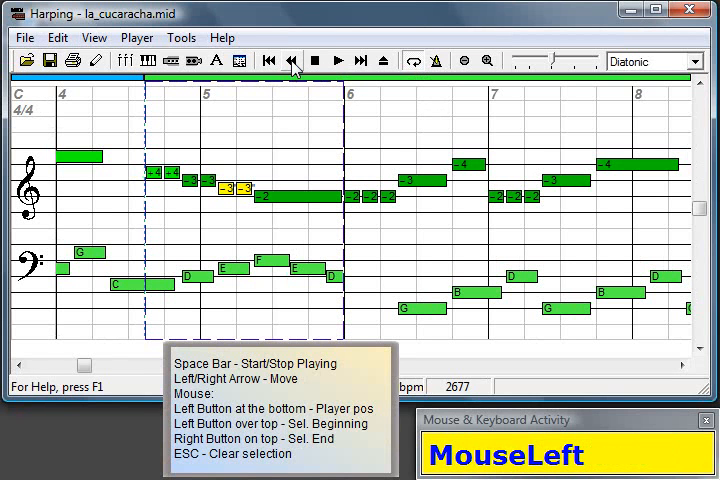
{"action": "key", "text": "space"}
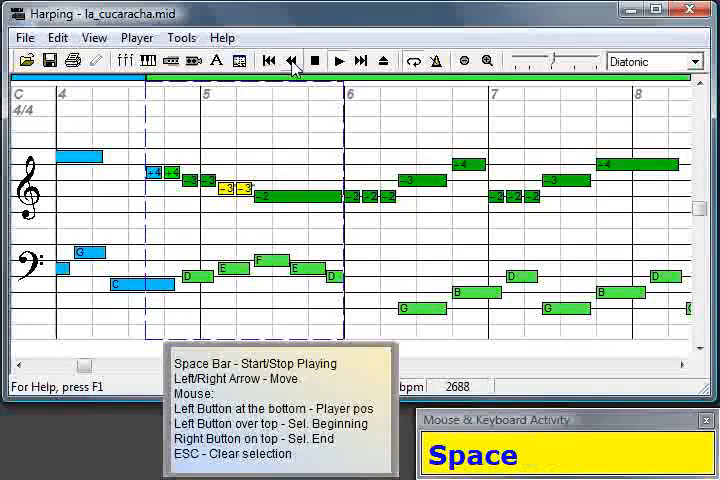
{"action": "key", "text": "space"}
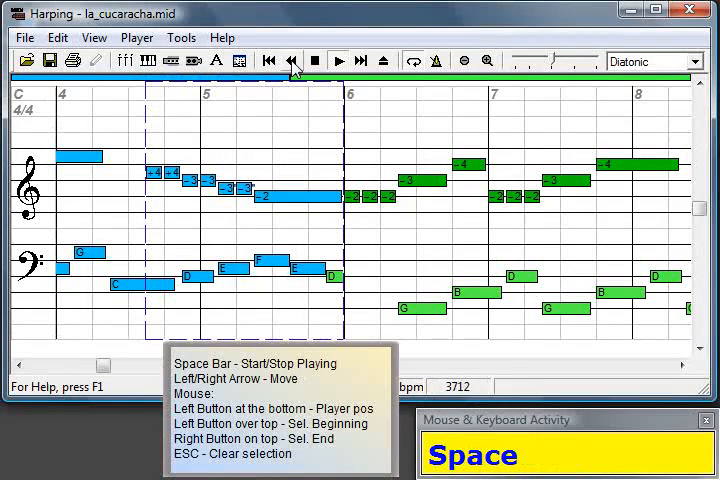
{"action": "key", "text": "space"}
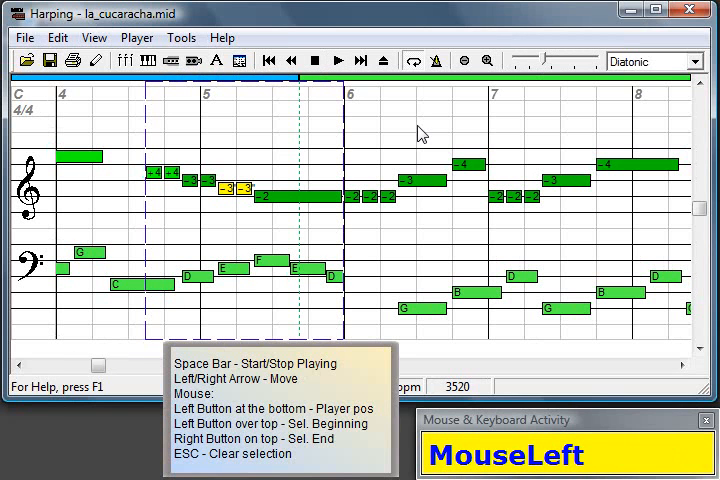
Step: Clear the marked section and leave the play position in measure 5
{"action": "left_click", "coordinate": [296, 80]}
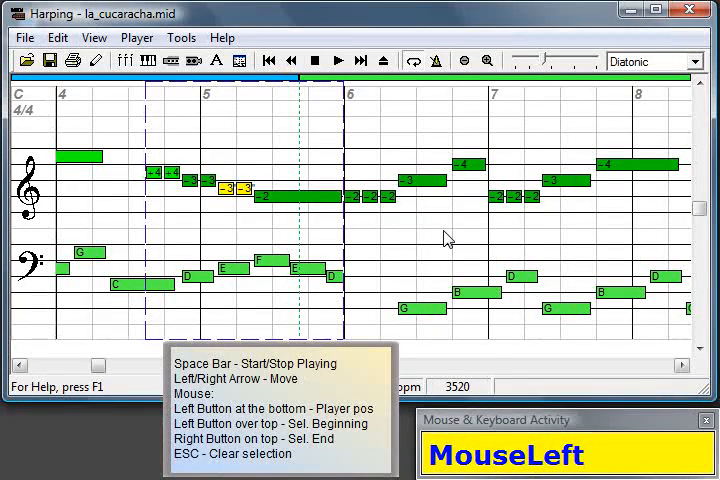
{"action": "key", "text": "Escape"}
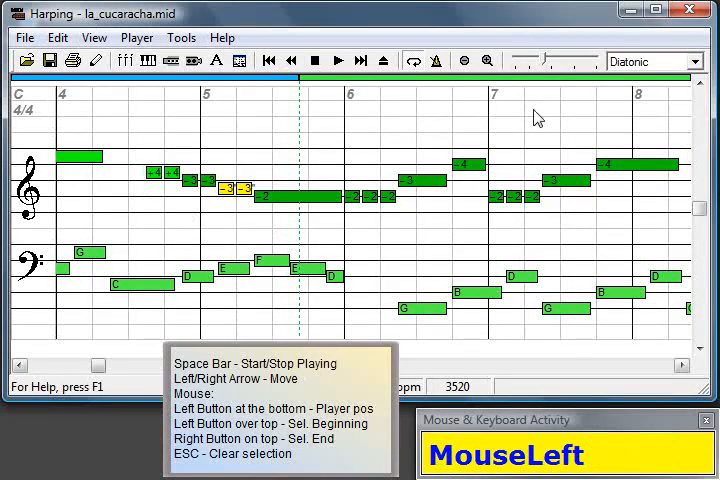
{"action": "mouse_move", "coordinate": [86, 222]}
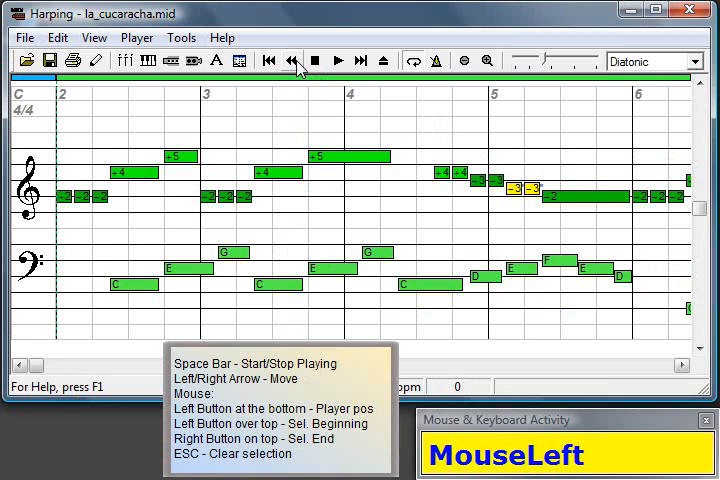
{"action": "mouse_move", "coordinate": [478, 144]}
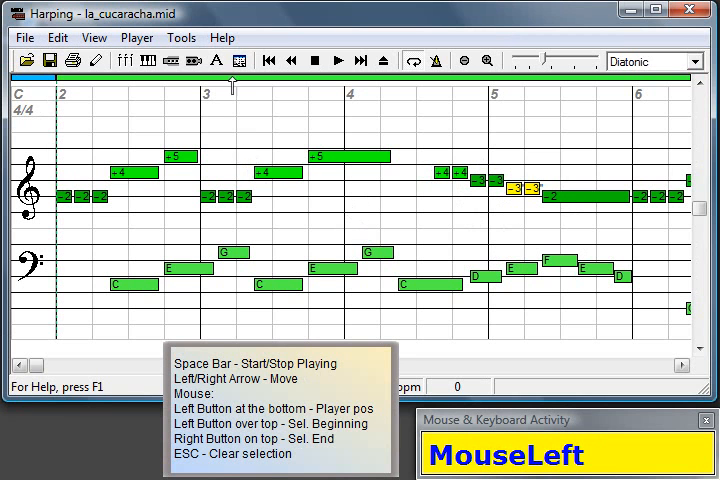
{"action": "left_click", "coordinate": [180, 36]}
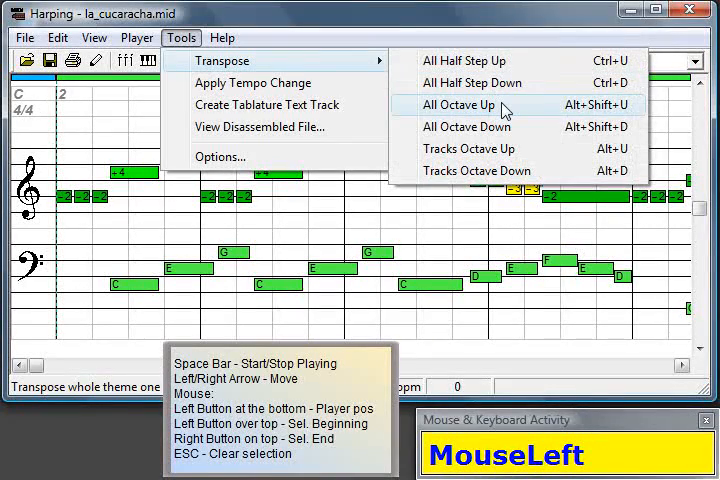
{"action": "left_click", "coordinate": [458, 104]}
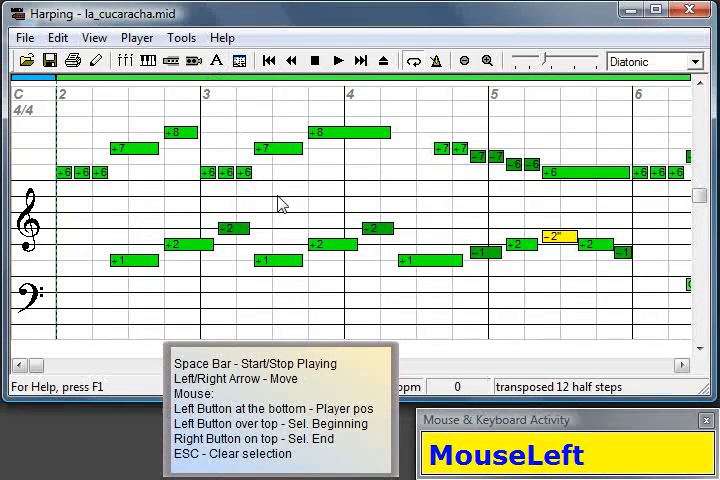
{"action": "mouse_move", "coordinate": [390, 108]}
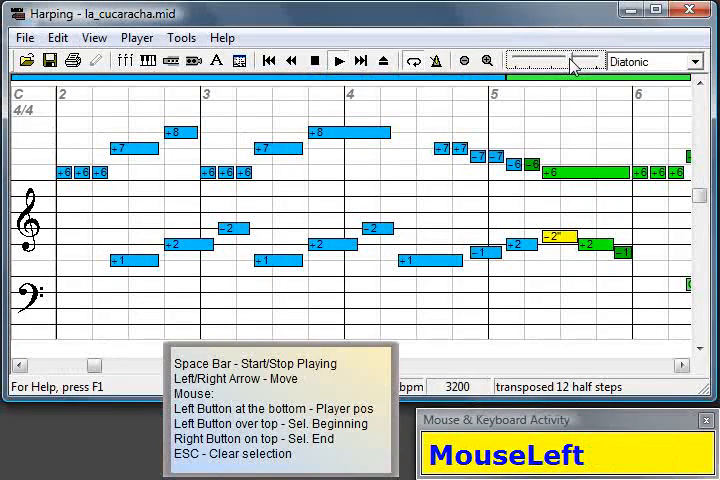
Step: Stop playback of the raised melody partway through the opening measures
{"action": "left_click", "coordinate": [316, 60]}
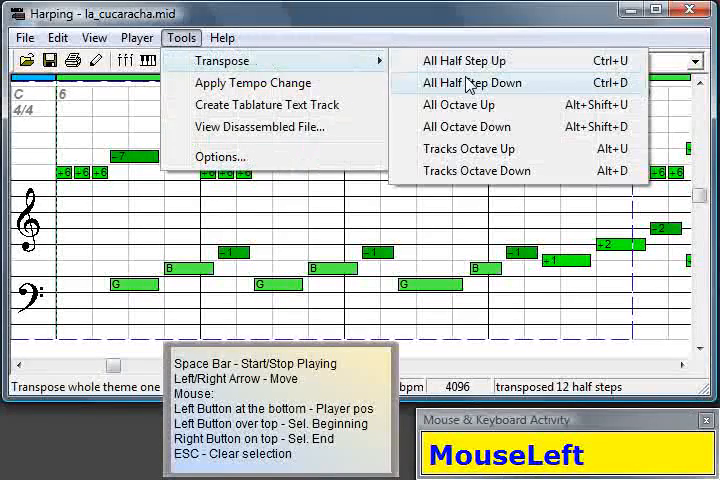
{"action": "mouse_move", "coordinate": [468, 182]}
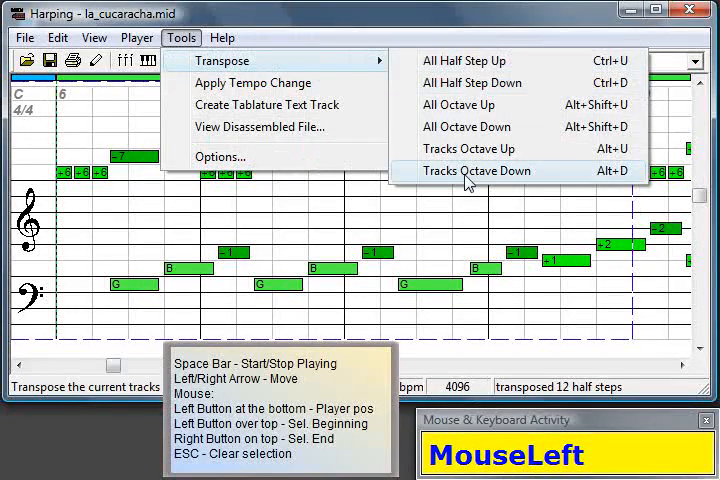
{"action": "mouse_move", "coordinate": [470, 148]}
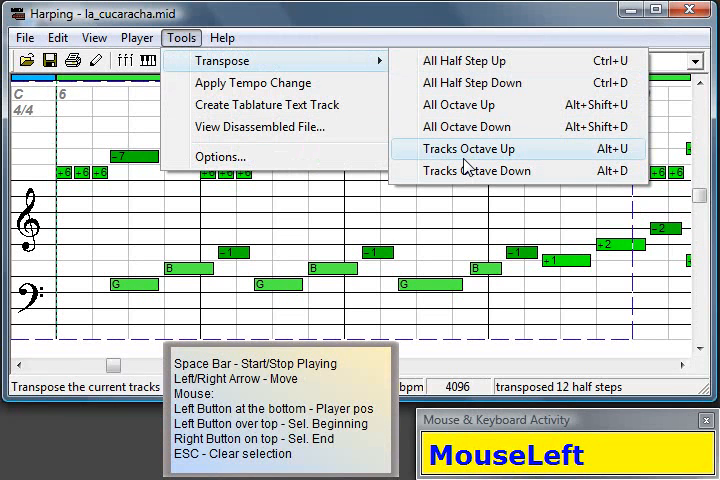
{"action": "mouse_move", "coordinate": [458, 104]}
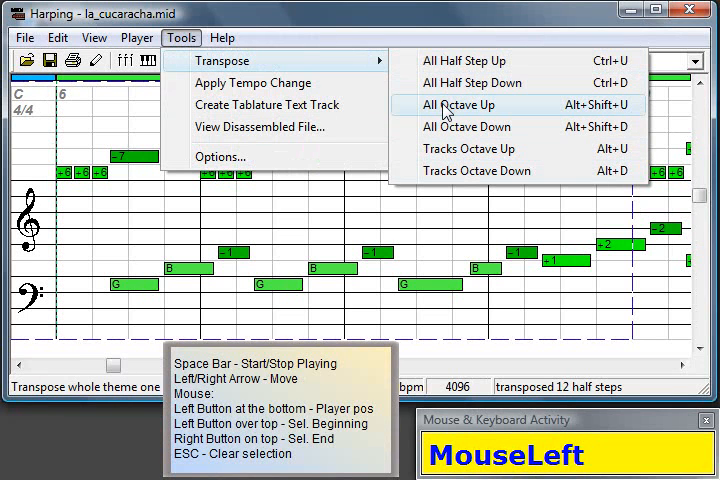
{"action": "mouse_move", "coordinate": [464, 128]}
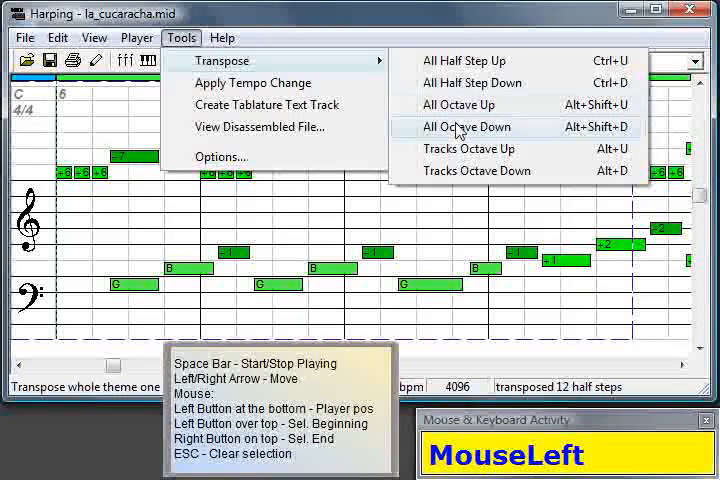
{"action": "mouse_move", "coordinate": [468, 148]}
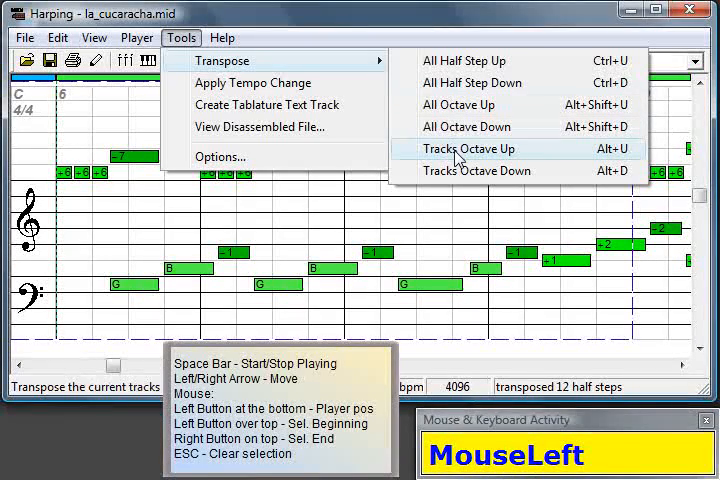
{"action": "mouse_move", "coordinate": [470, 170]}
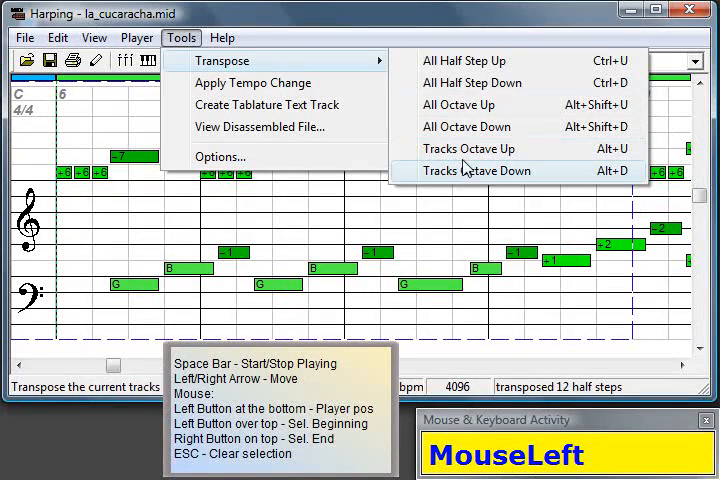
{"action": "mouse_move", "coordinate": [470, 148]}
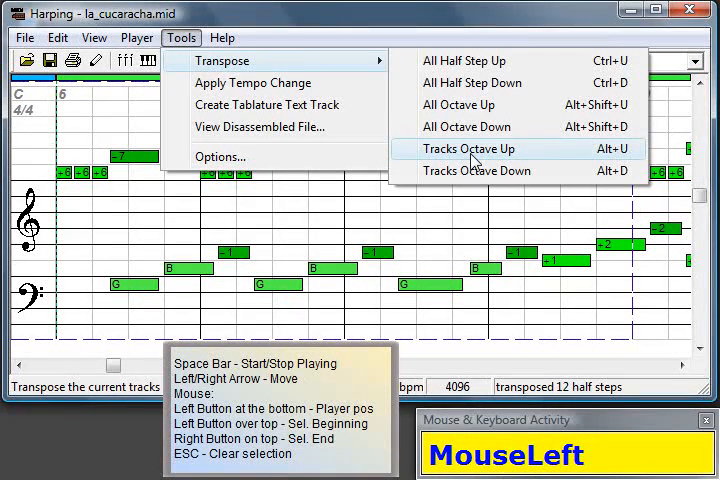
{"action": "mouse_move", "coordinate": [476, 172]}
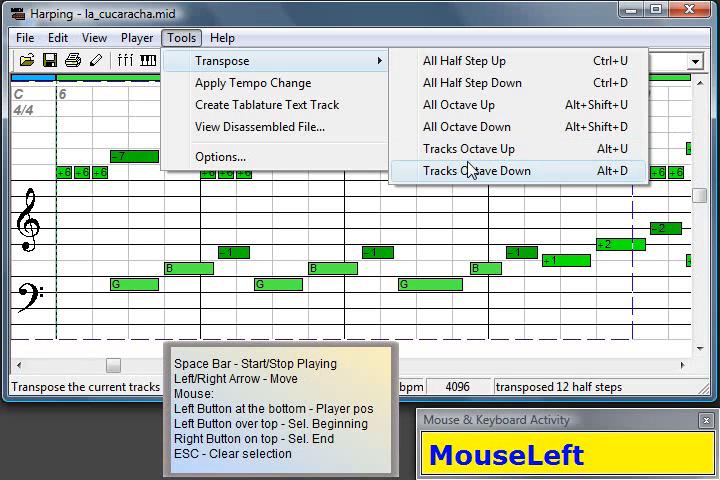
{"action": "mouse_move", "coordinate": [476, 148]}
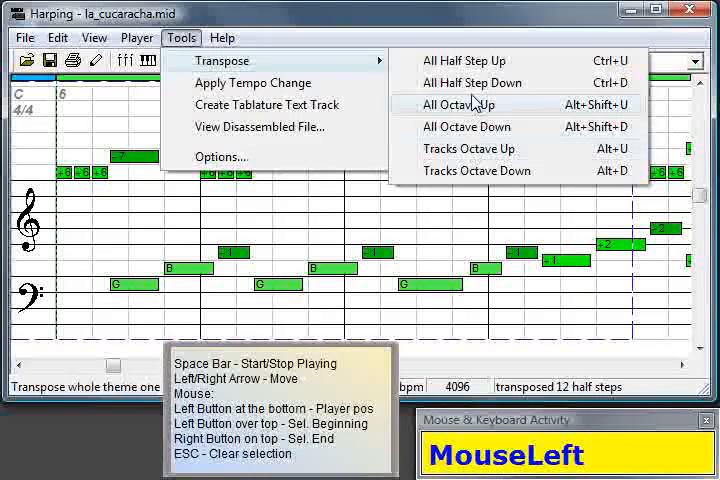
{"action": "mouse_move", "coordinate": [466, 128]}
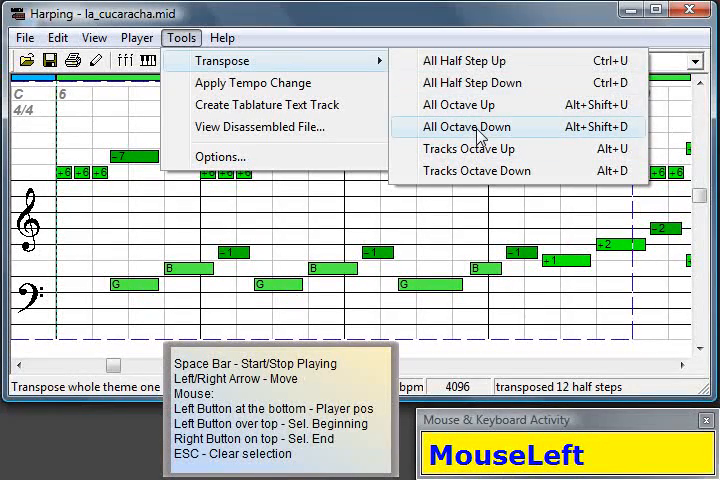
{"action": "mouse_move", "coordinate": [478, 172]}
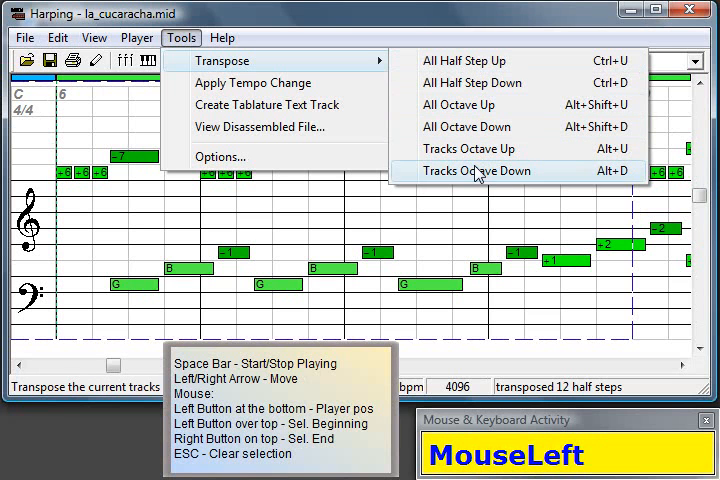
{"action": "mouse_move", "coordinate": [478, 148]}
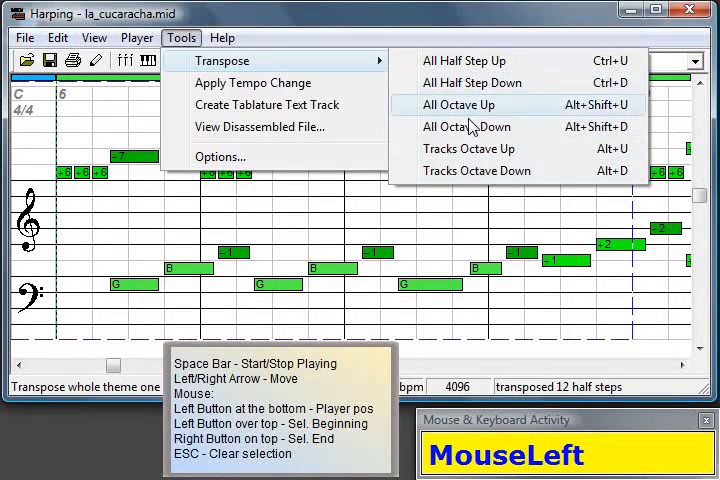
{"action": "mouse_move", "coordinate": [470, 148]}
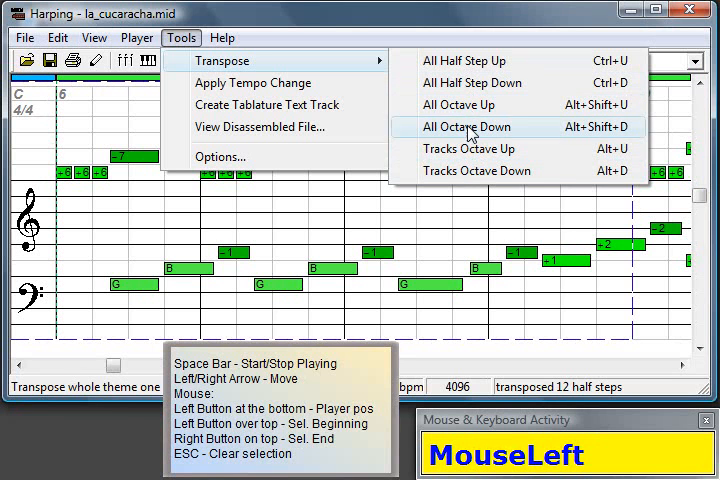
{"action": "mouse_move", "coordinate": [470, 104]}
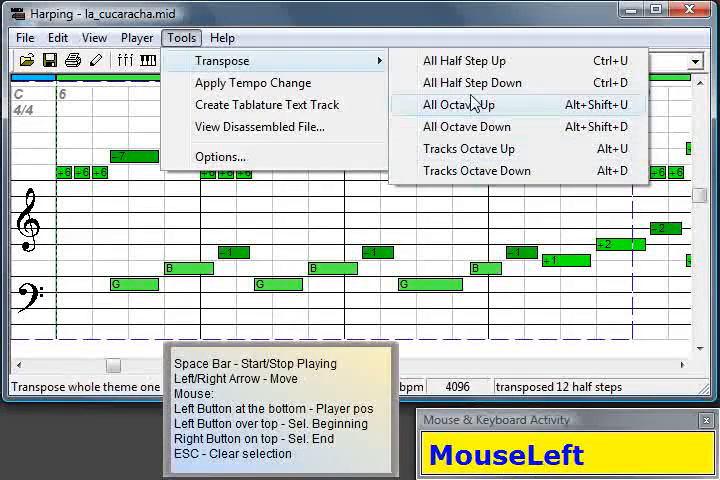
{"action": "mouse_move", "coordinate": [456, 128]}
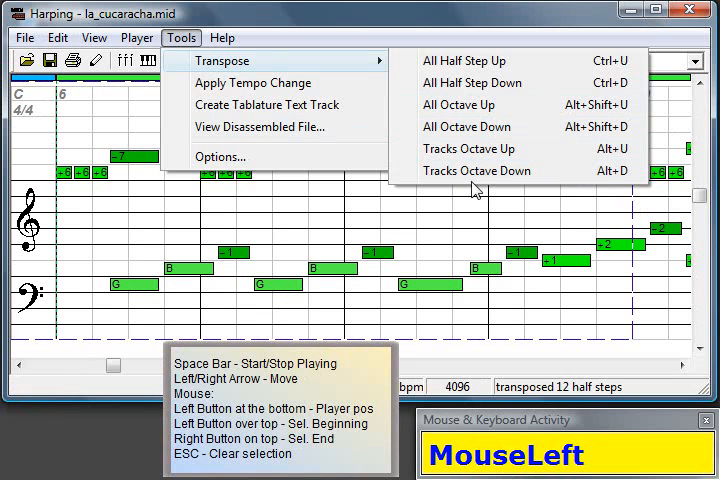
{"action": "mouse_move", "coordinate": [624, 148]}
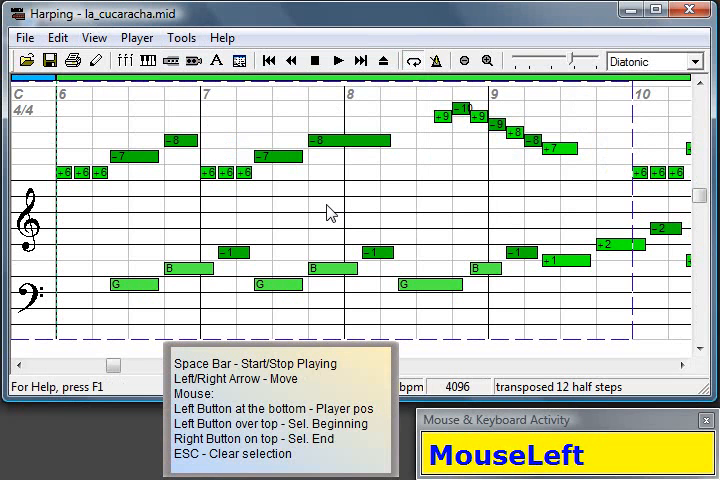
Step: Shift the section down 12 half steps with Alt+D and scroll to measures 8-11
{"action": "key", "text": "alt+d"}
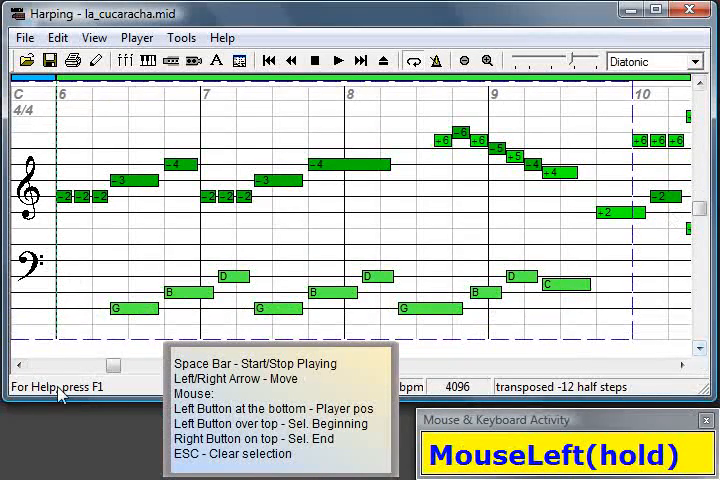
{"action": "left_click", "coordinate": [16, 364]}
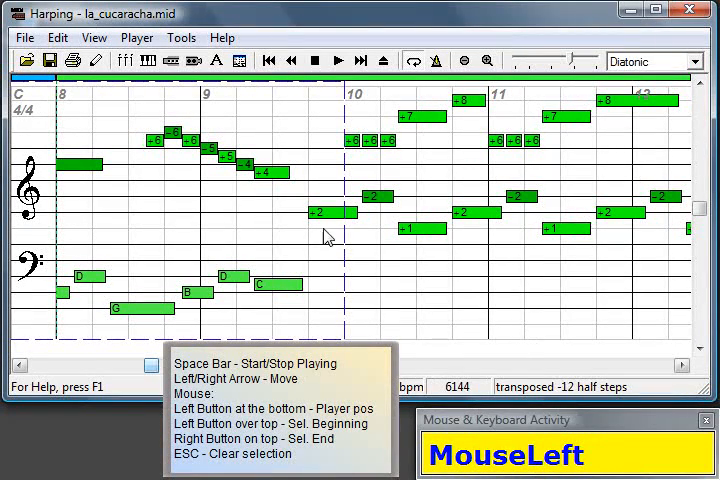
Step: Remove the stray melody note before measure 10 via Delete Note
{"action": "right_click", "coordinate": [330, 224]}
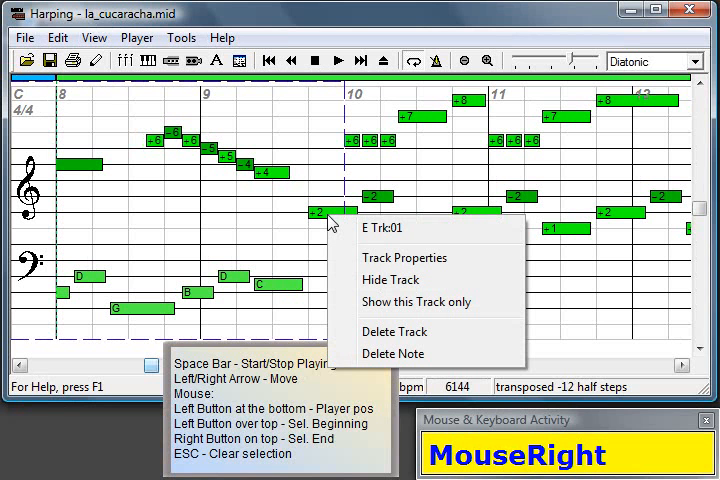
{"action": "mouse_move", "coordinate": [396, 352]}
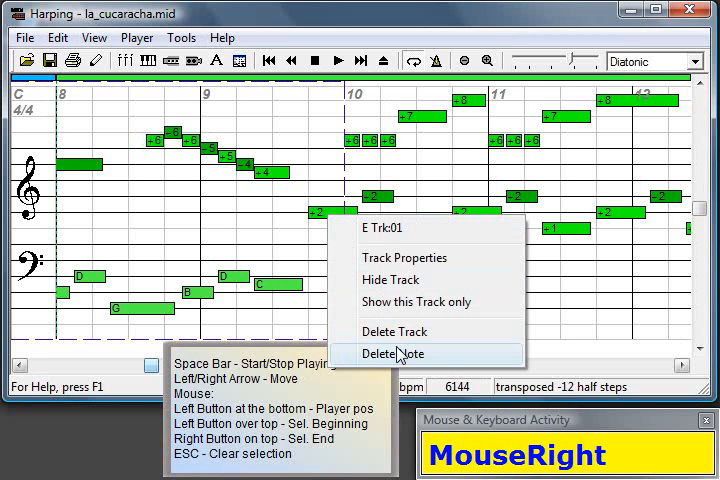
{"action": "left_click", "coordinate": [396, 354]}
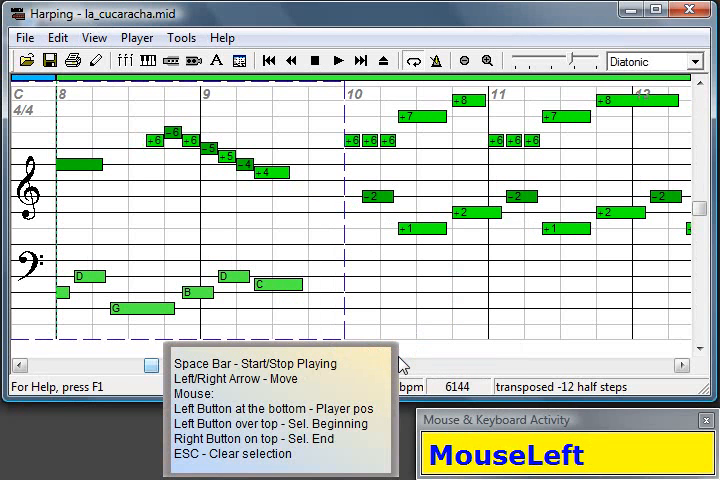